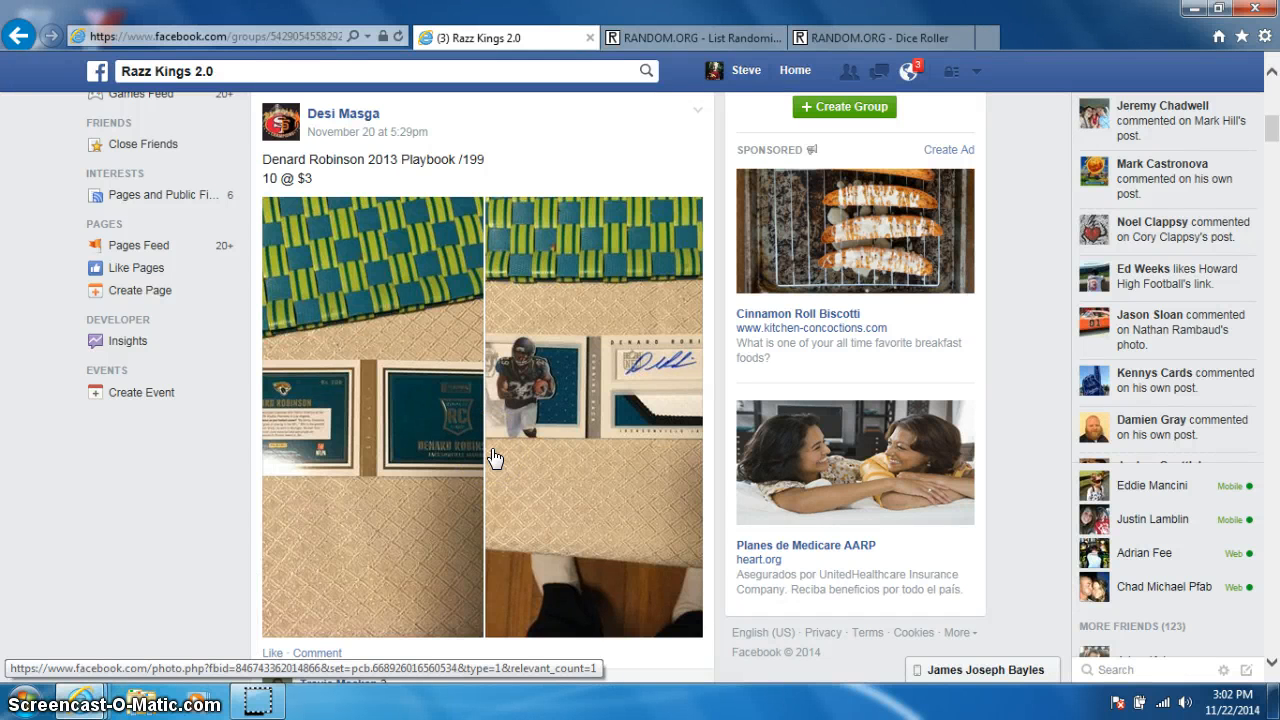
- Post a LIVE comment at the bottom of the group post's comment thread
scroll("down", 3)
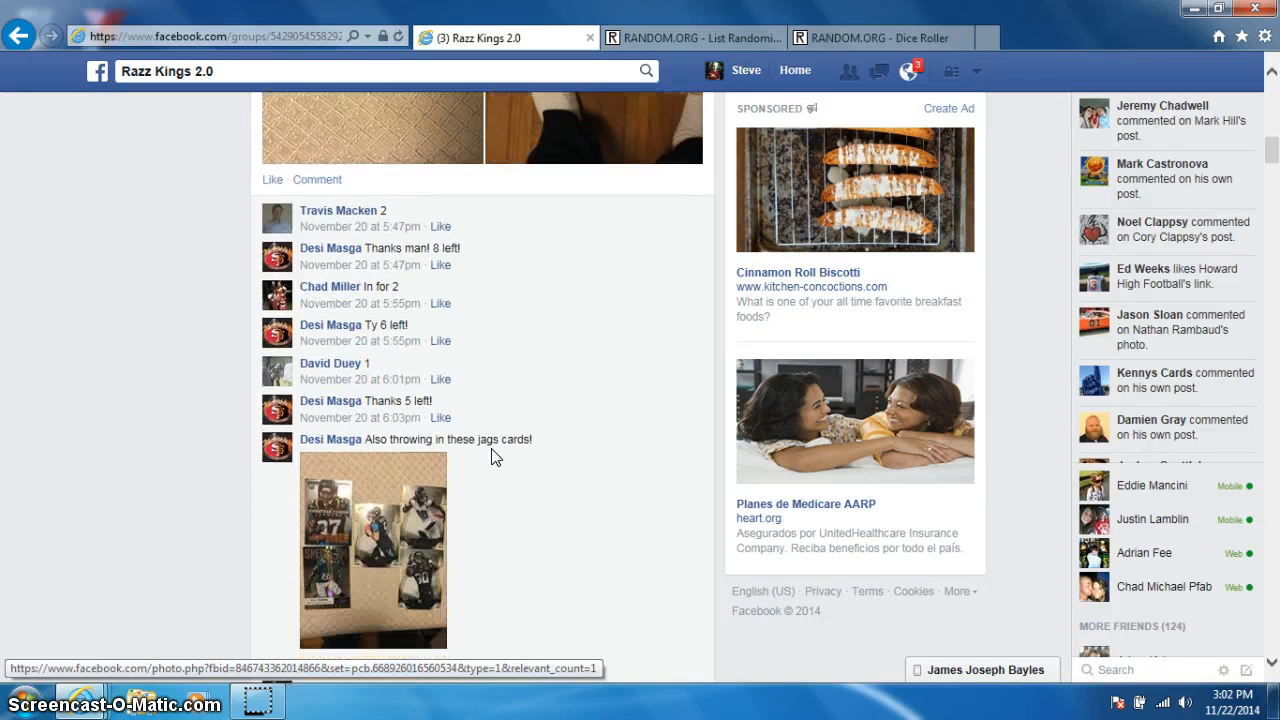
scroll("down", 3)
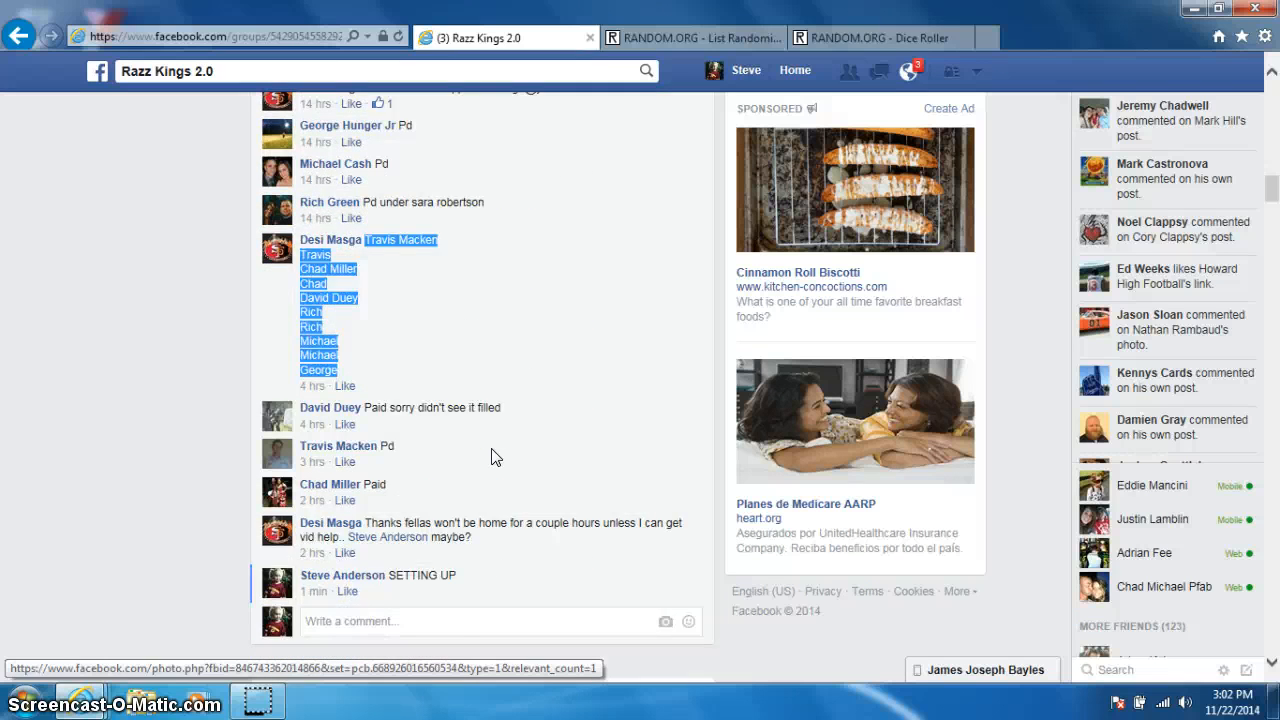
scroll("down", 3)
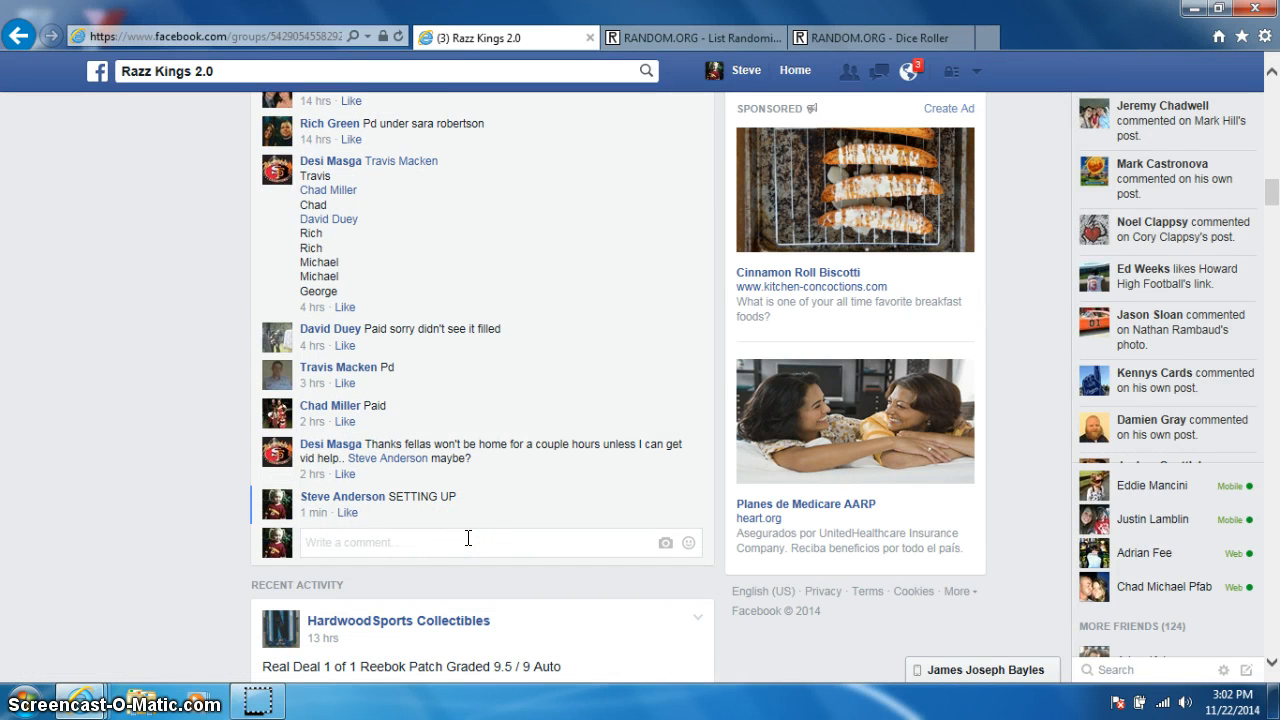
type("LIVE")
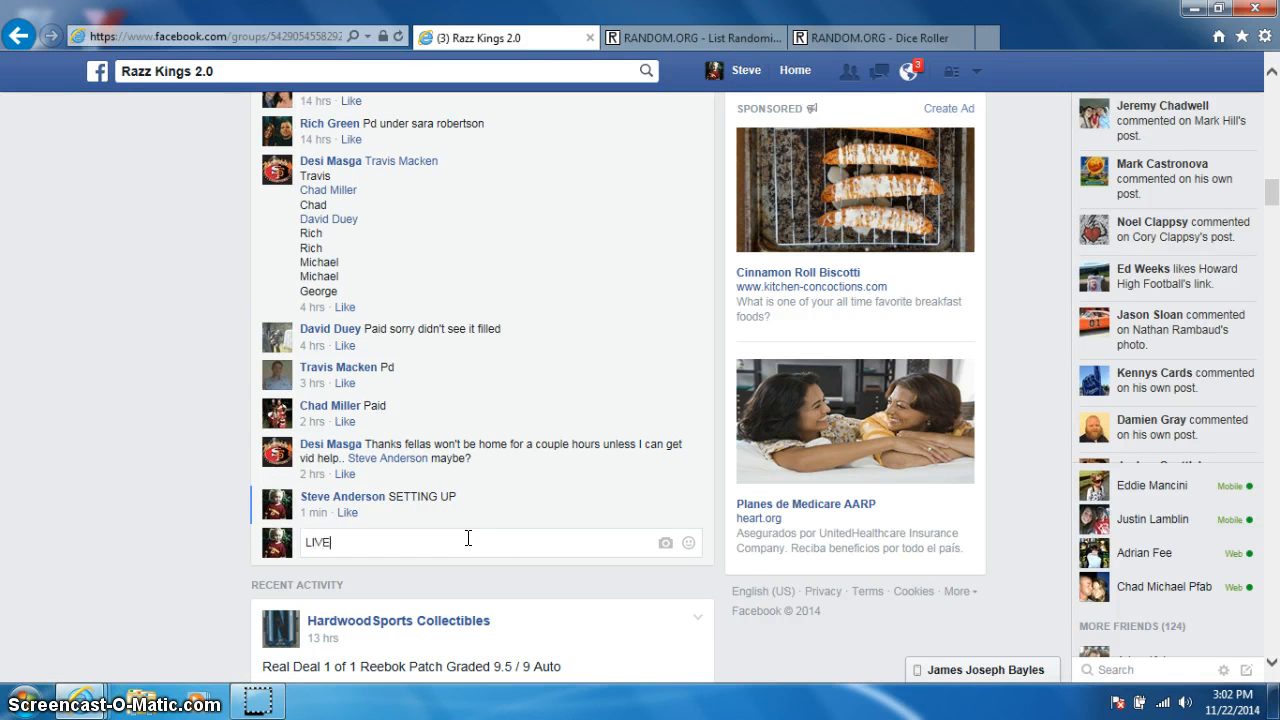
key("Return")
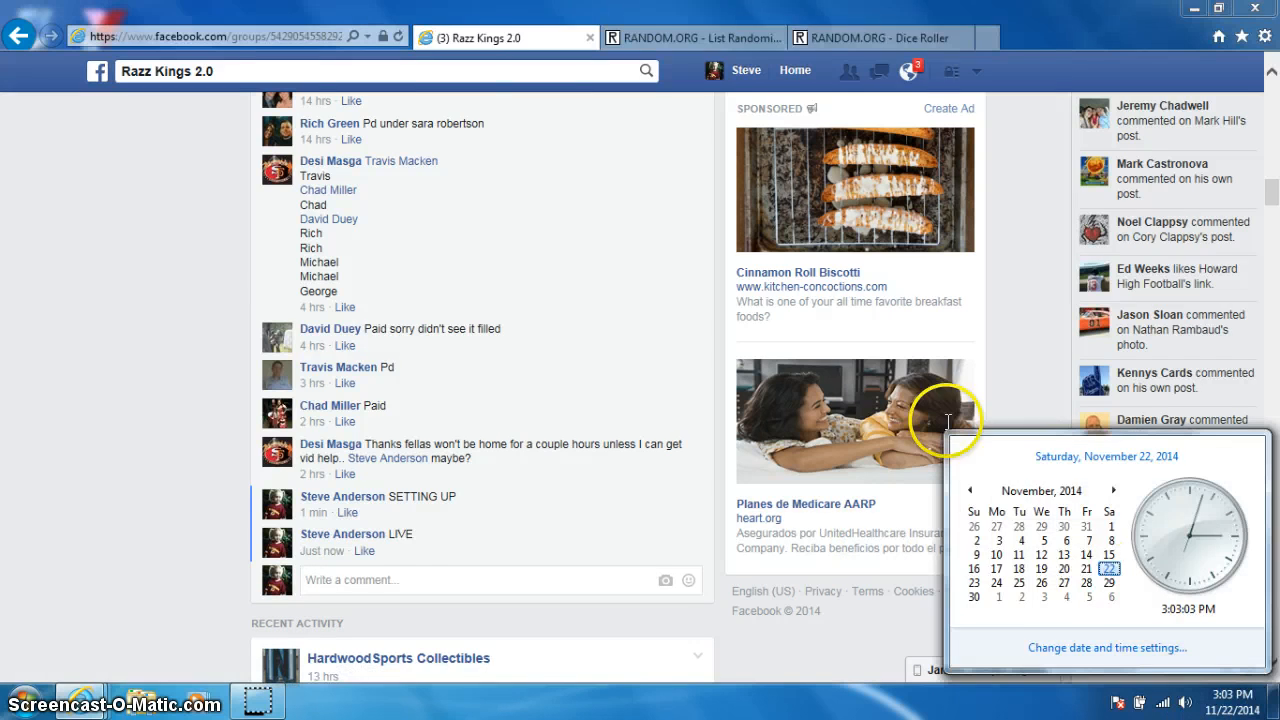
- Roll the two virtual dice on the Dice Roller, then return to the List Randomizer
left_click(870, 36)
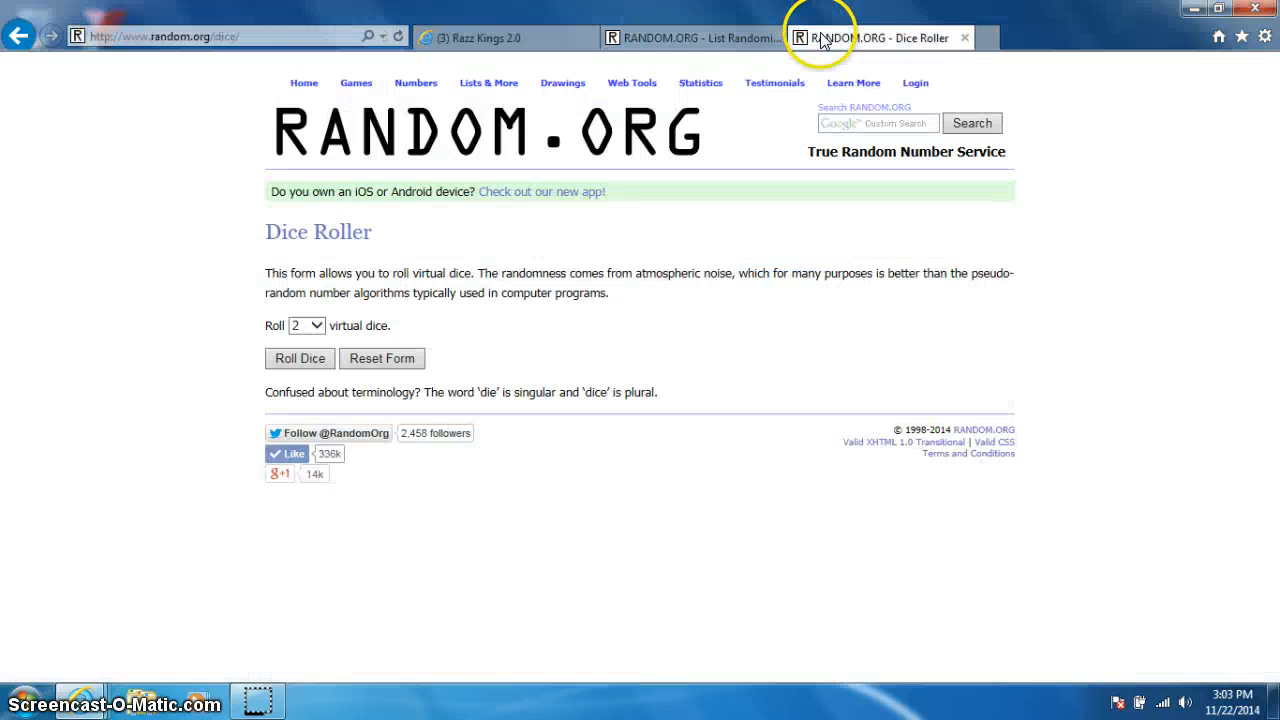
left_click(300, 358)
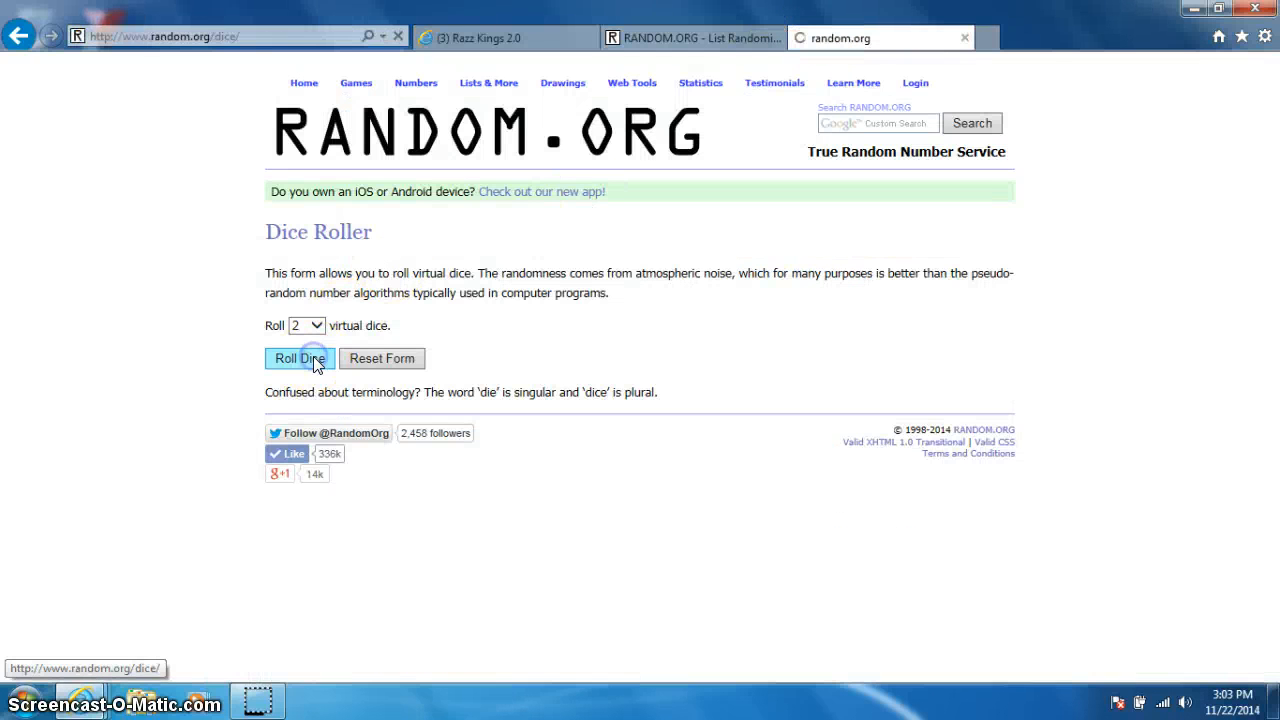
left_click(298, 358)
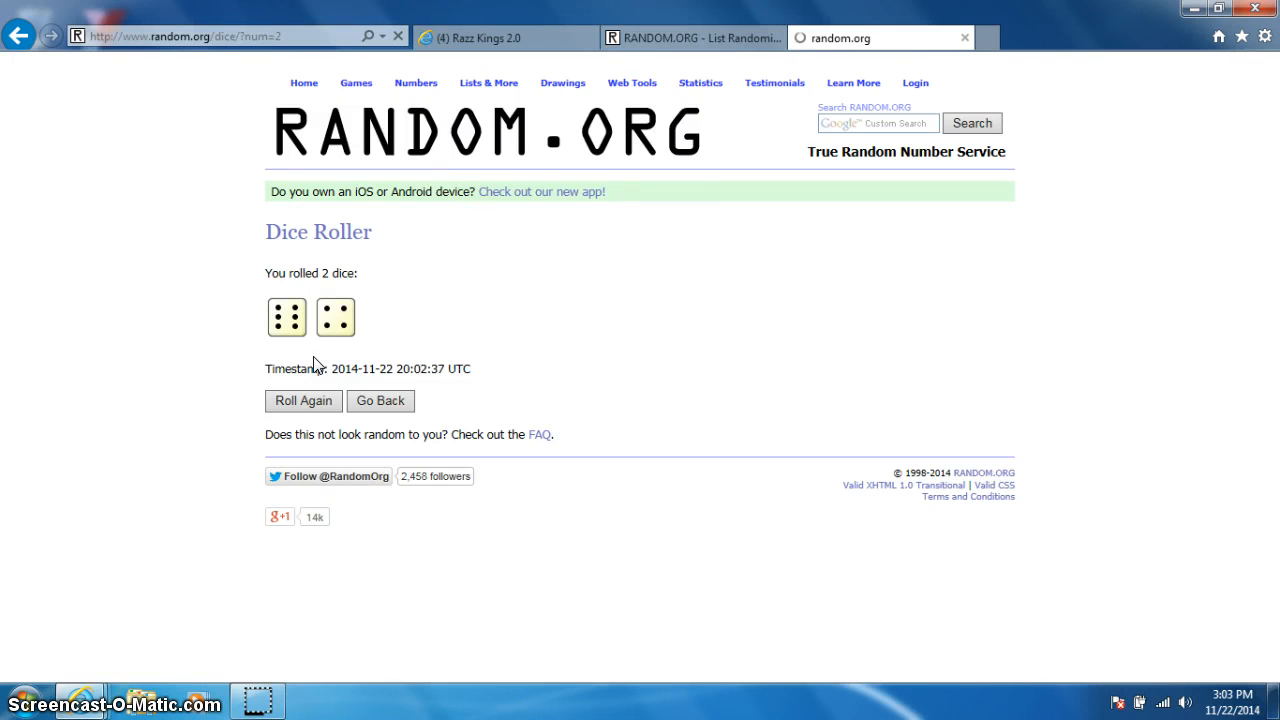
left_click(690, 36)
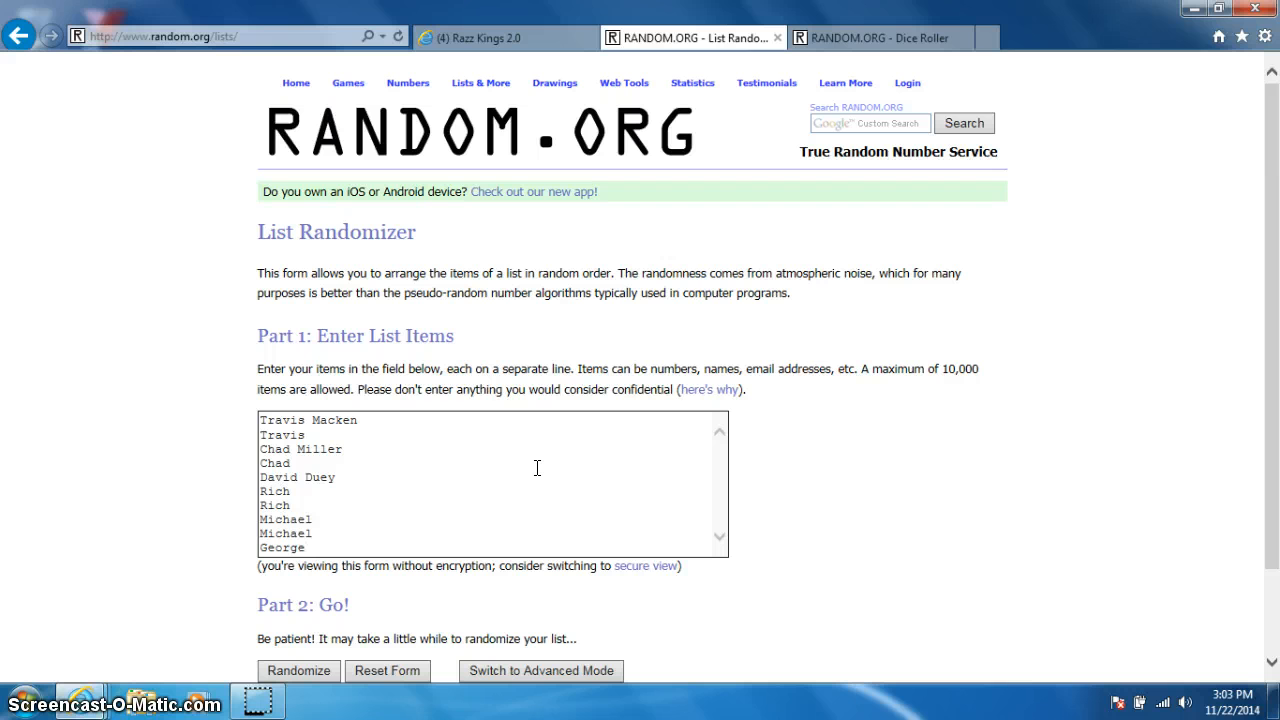
- Review the dice roll result and the current date and time before shuffling
left_click(312, 548)
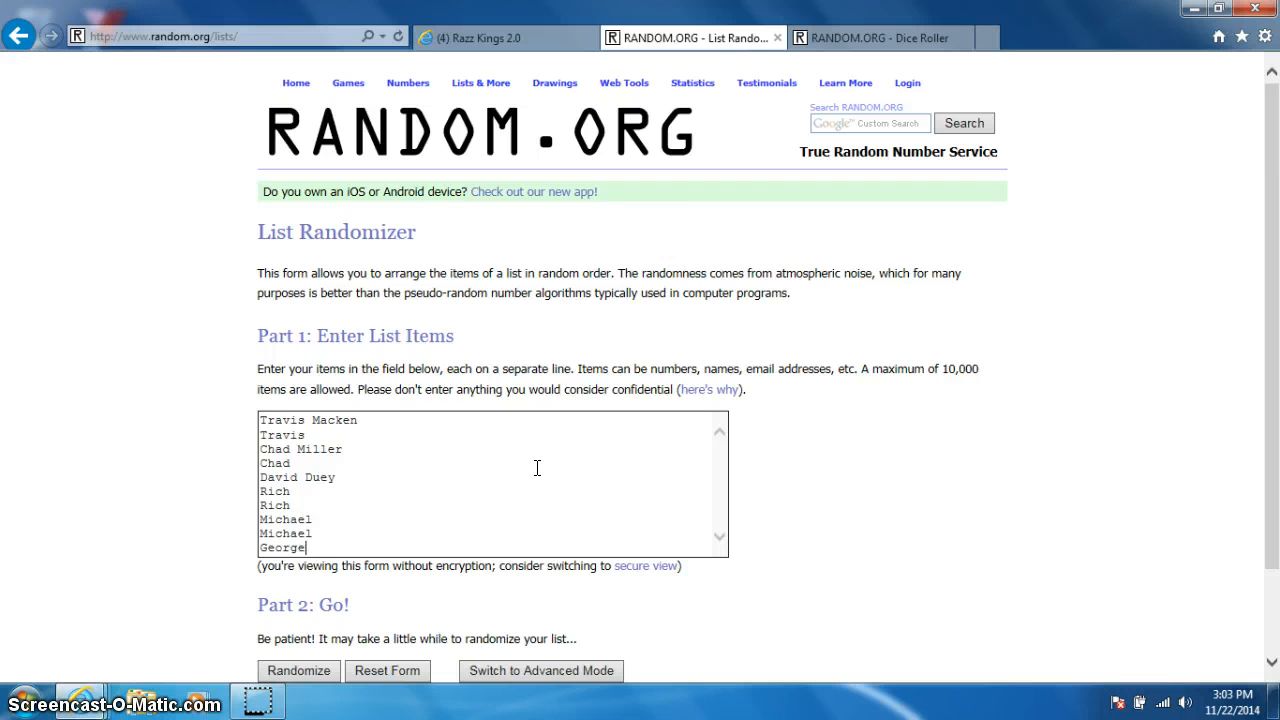
left_click(880, 36)
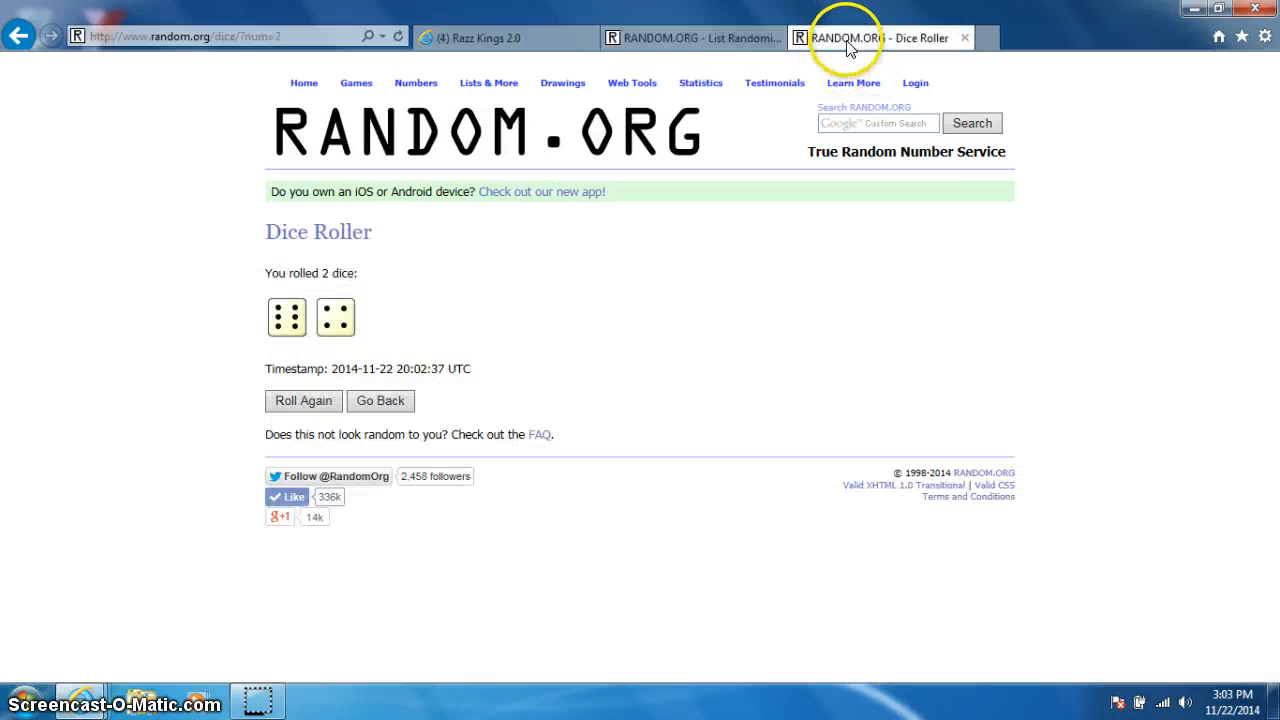
left_click(690, 36)
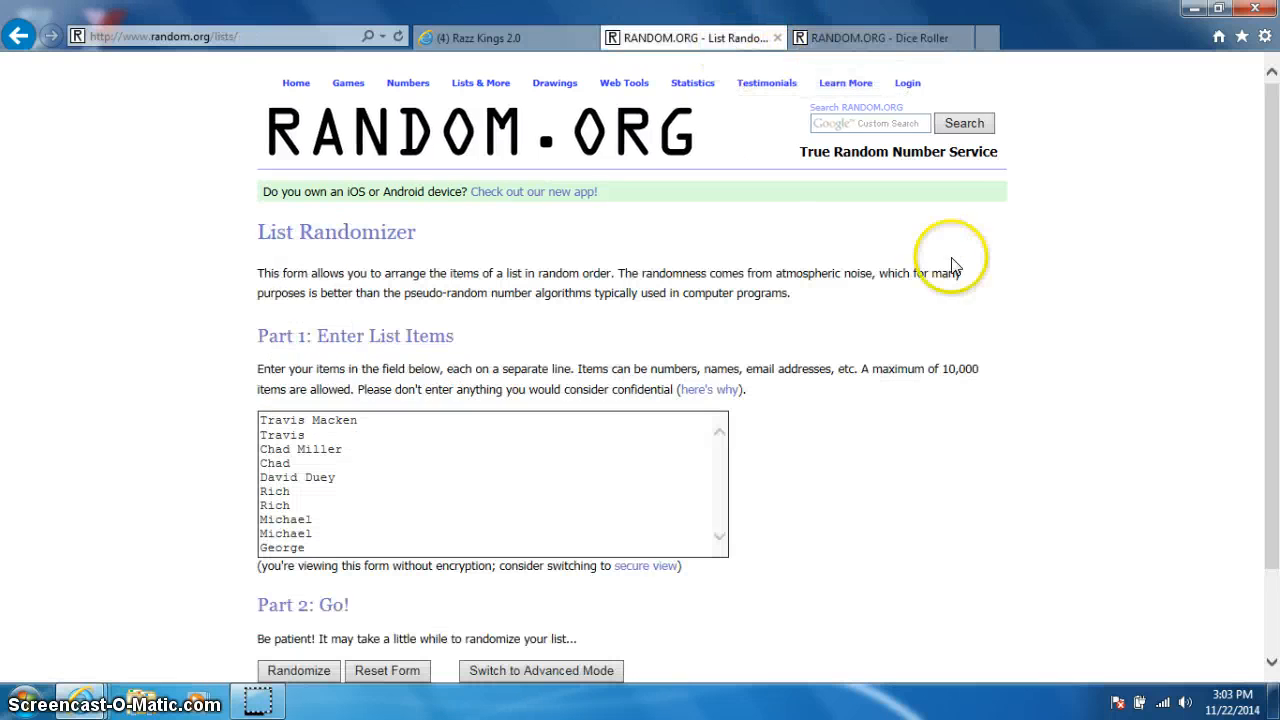
left_click(1236, 694)
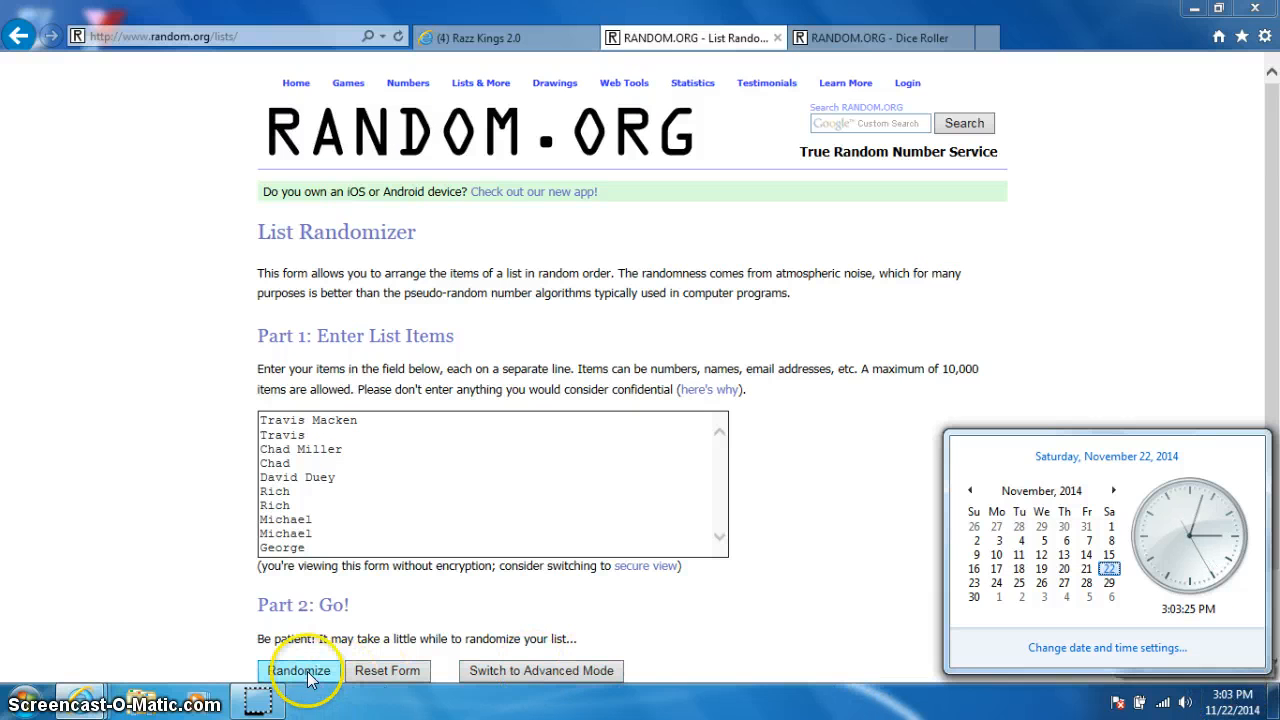
- Shuffle the ten-name razz list nine times with Again!, leaving Rich in first place
left_click(300, 670)
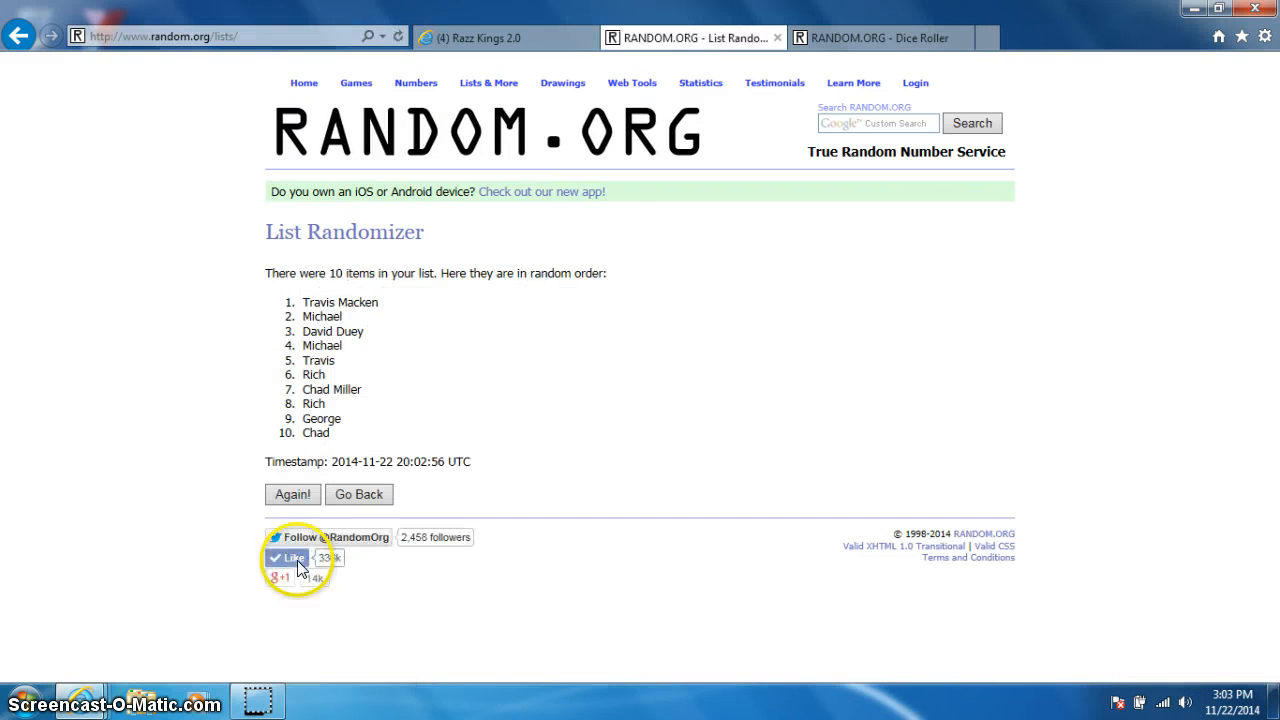
left_click(292, 494)
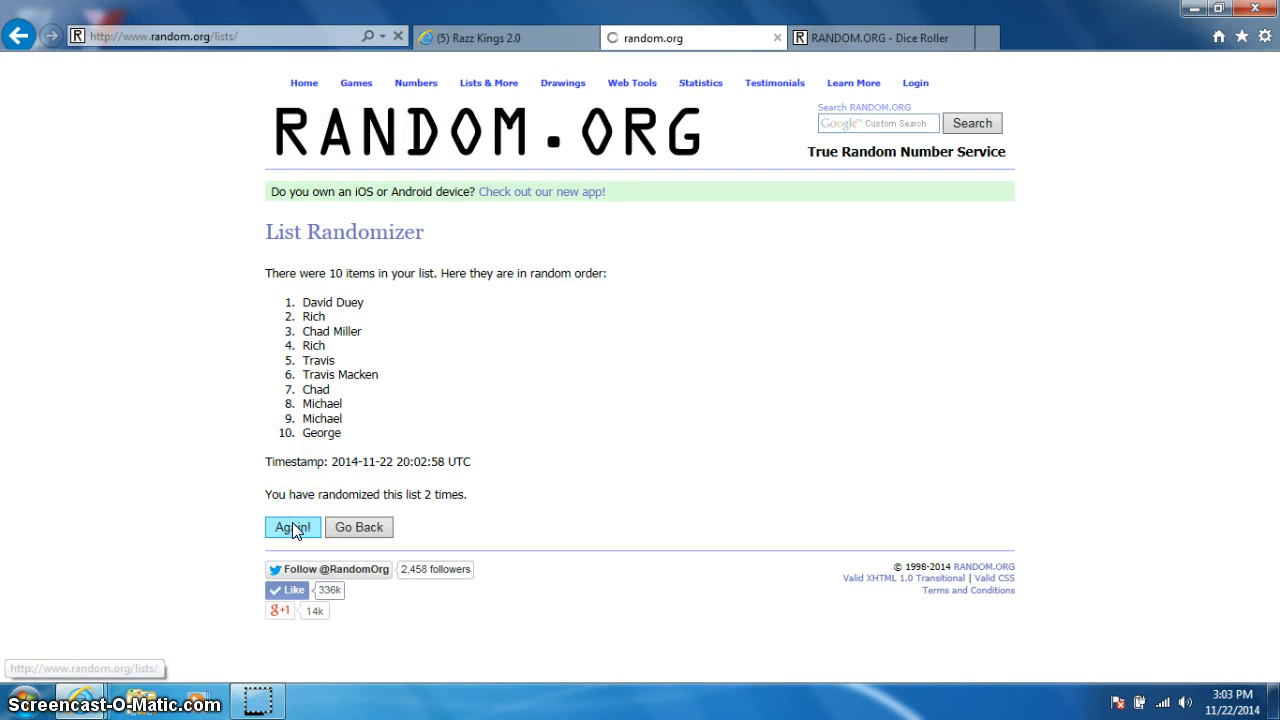
left_click(292, 528)
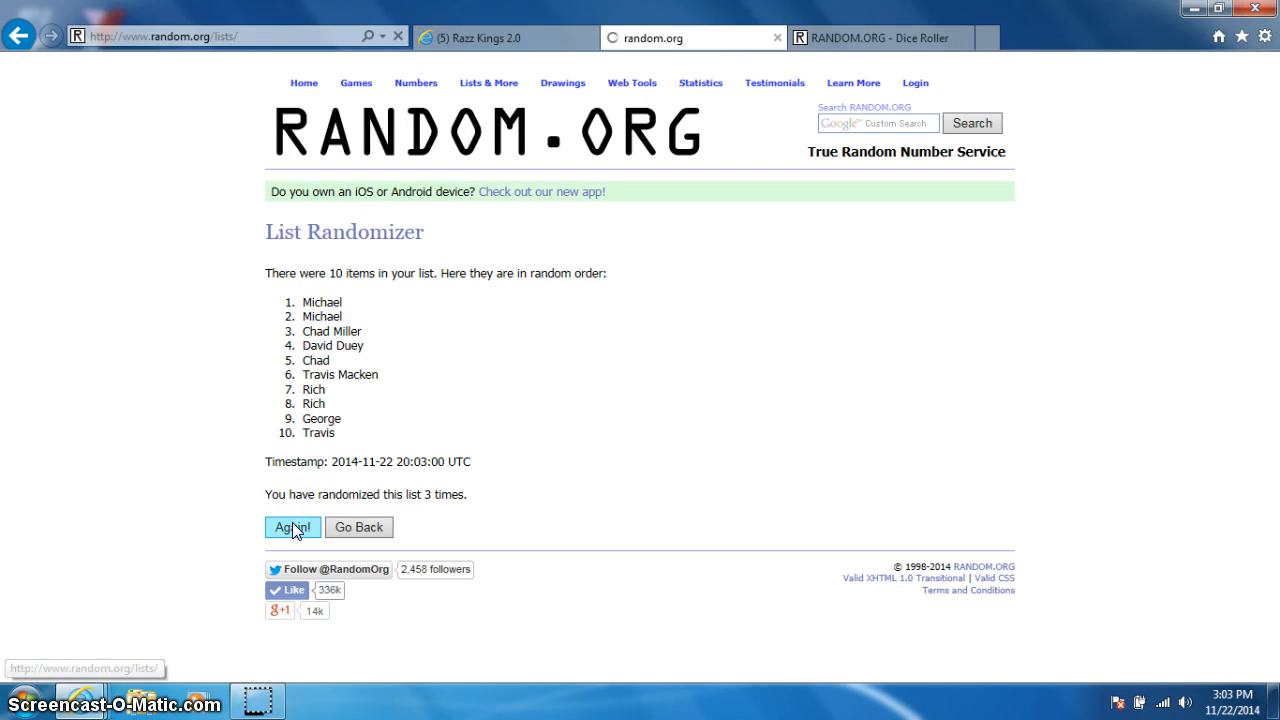
left_click(292, 528)
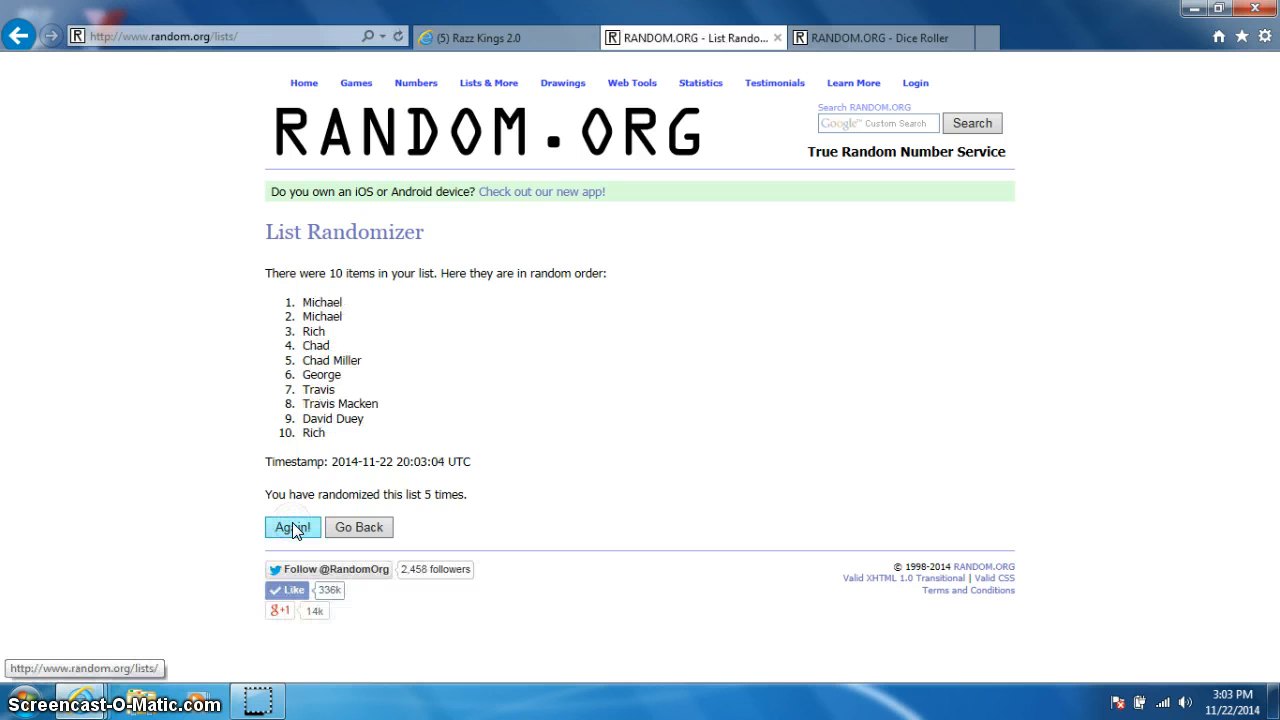
left_click(292, 528)
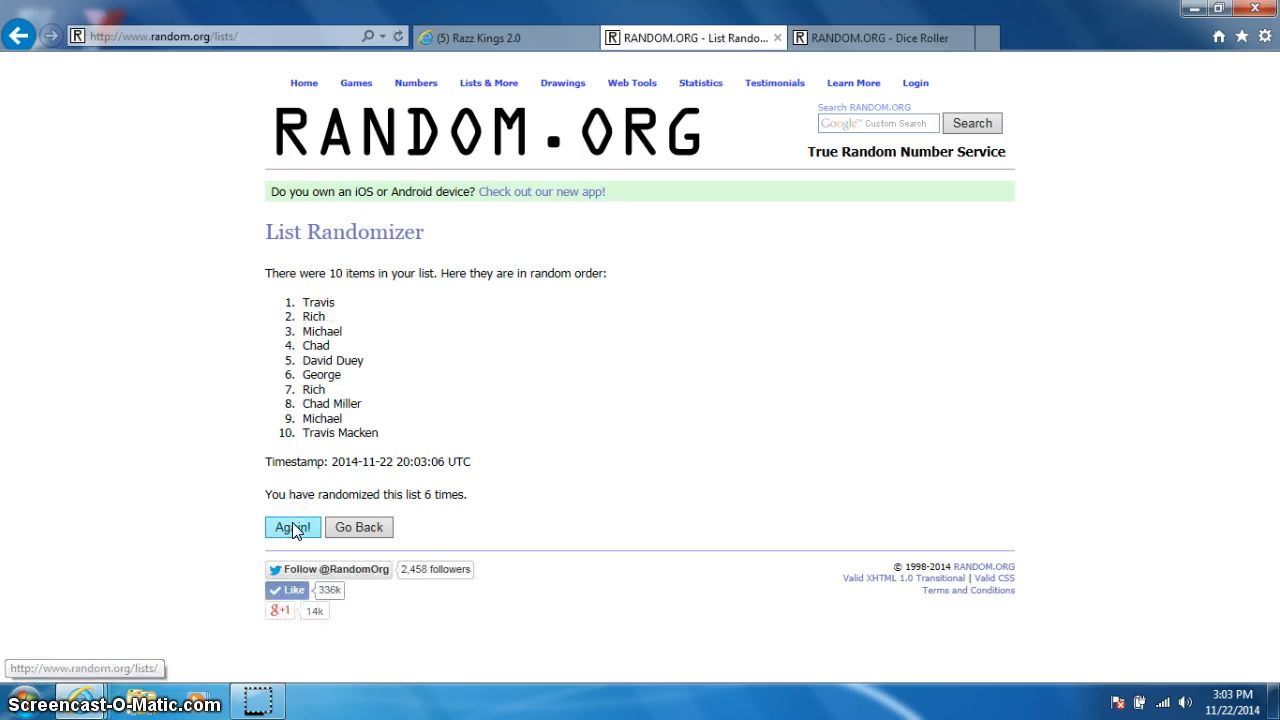
left_click(292, 528)
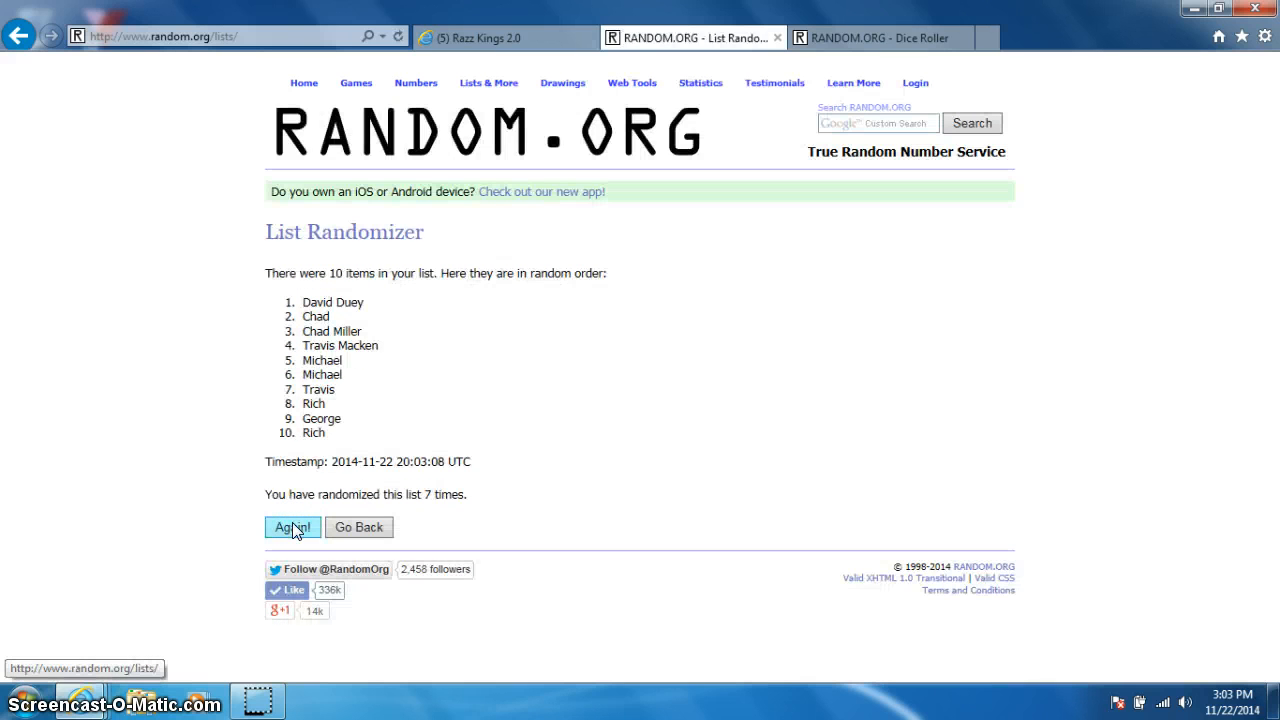
left_click(292, 528)
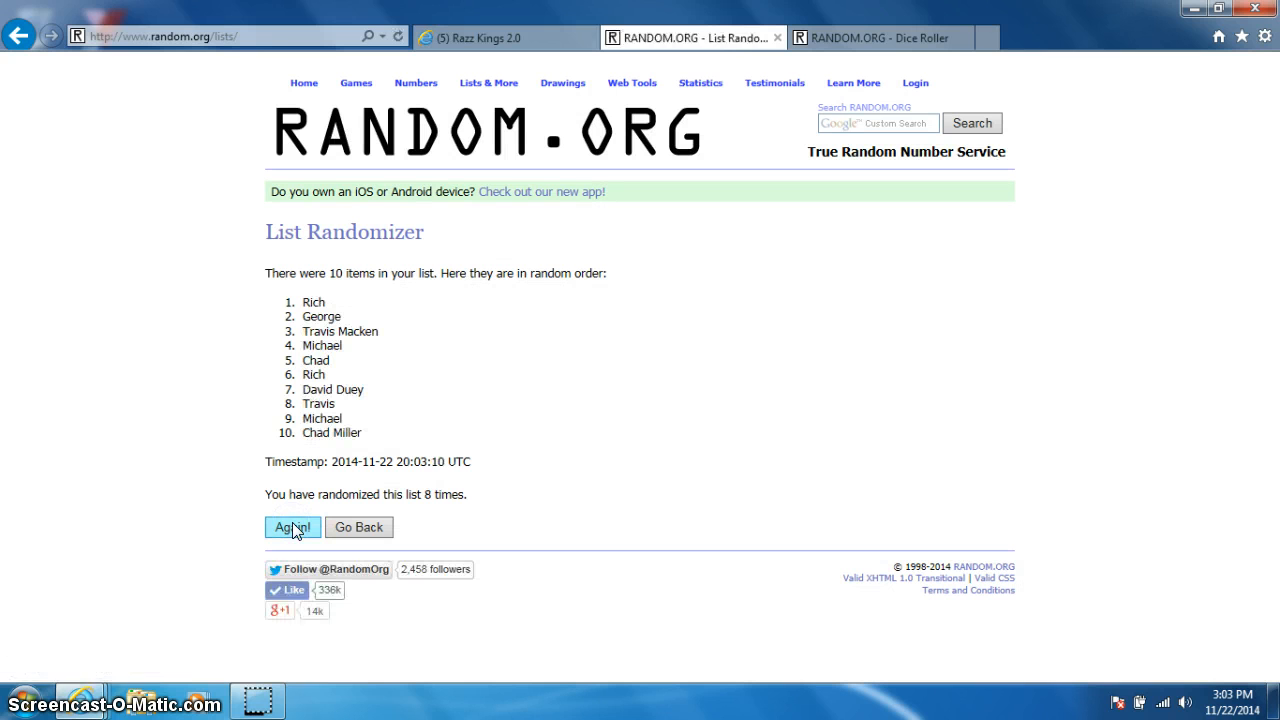
left_click(292, 528)
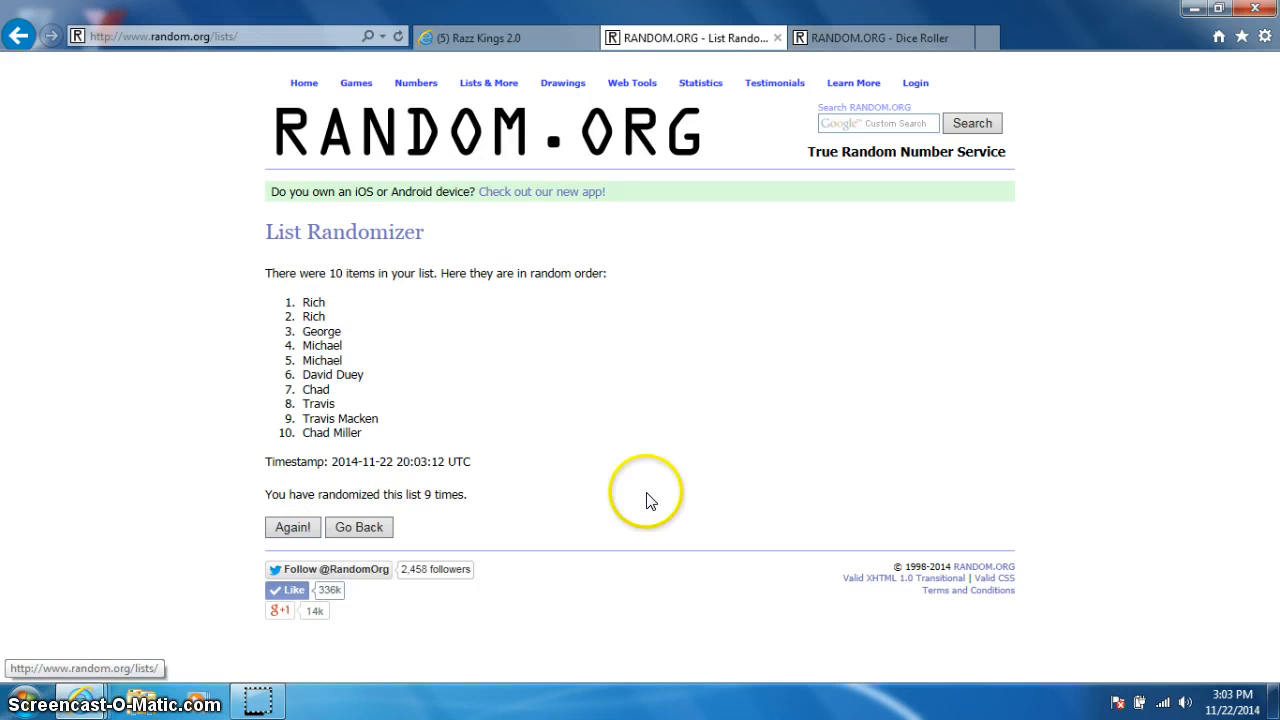
mouse_move(1168, 568)
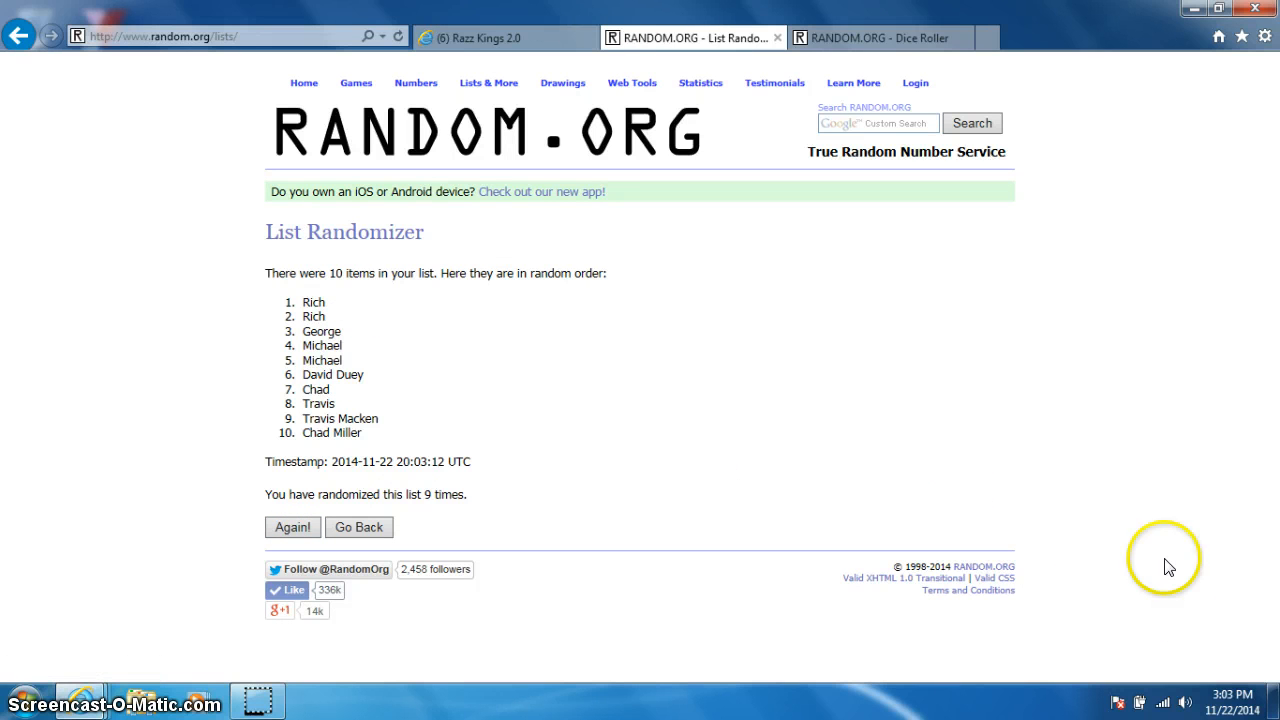
- Shuffle the list a tenth time and select the winning name Michael
left_click(880, 36)
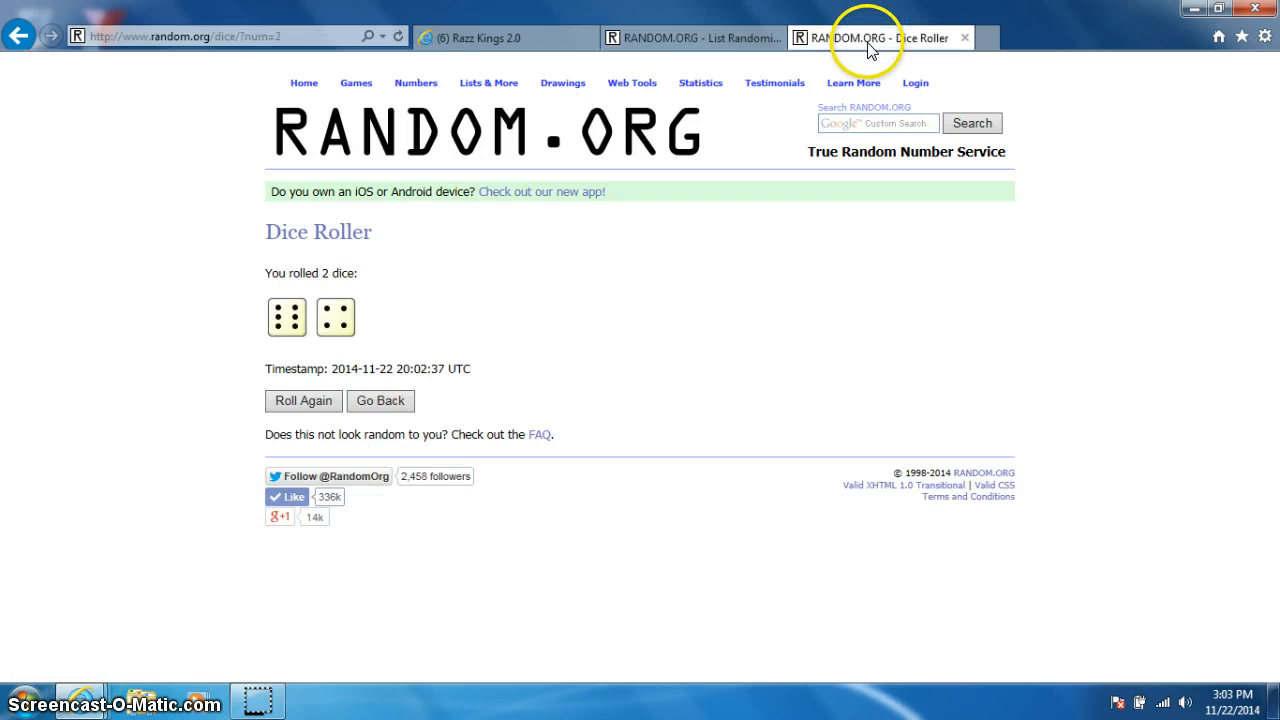
left_click(690, 36)
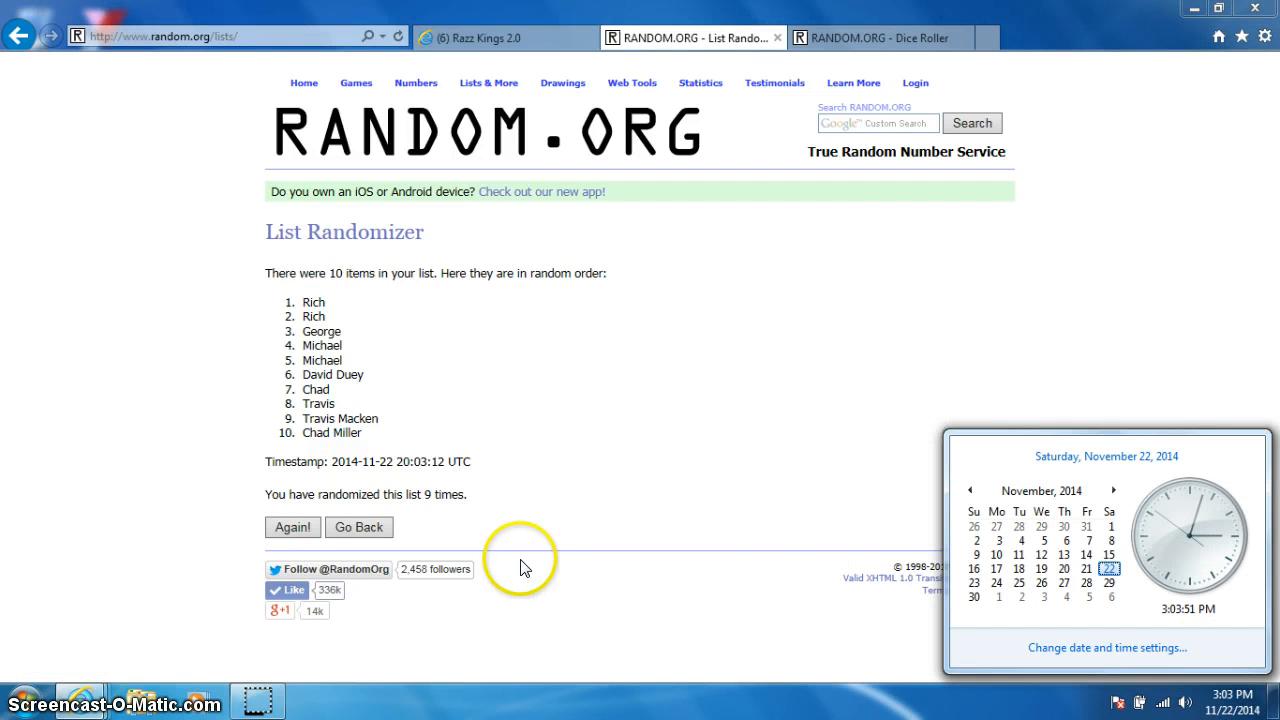
left_click(292, 528)
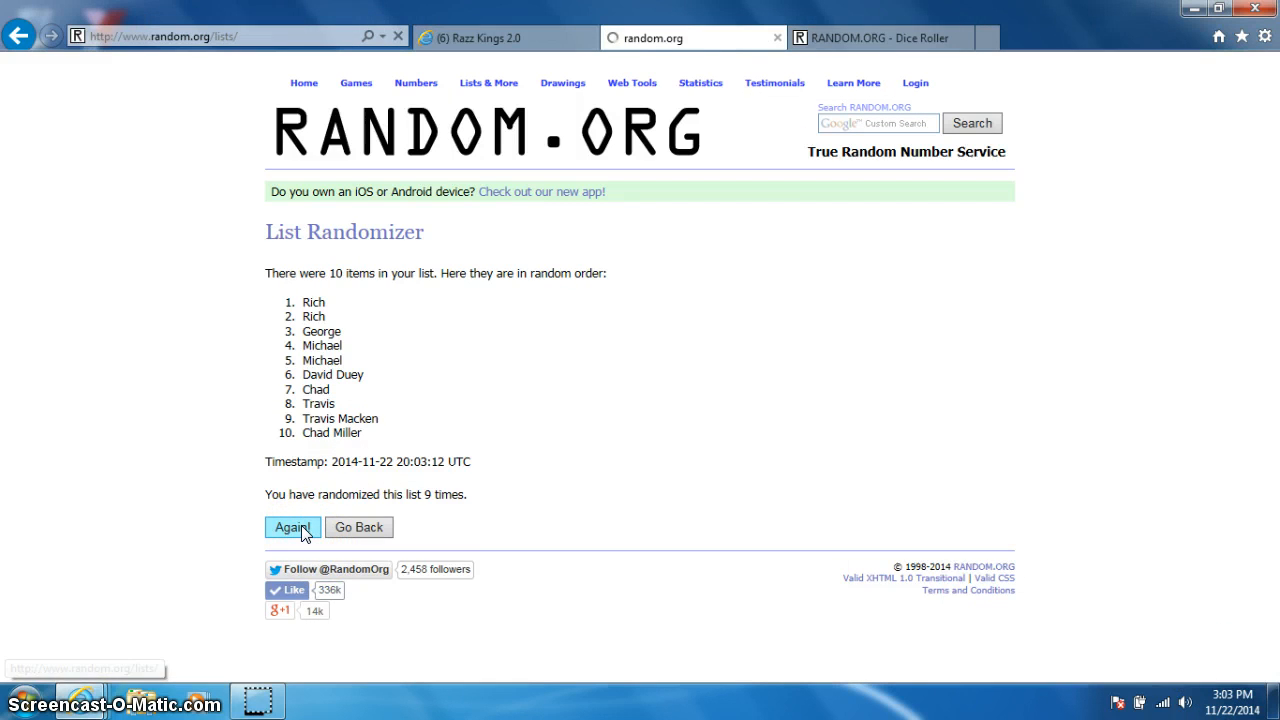
left_click(292, 528)
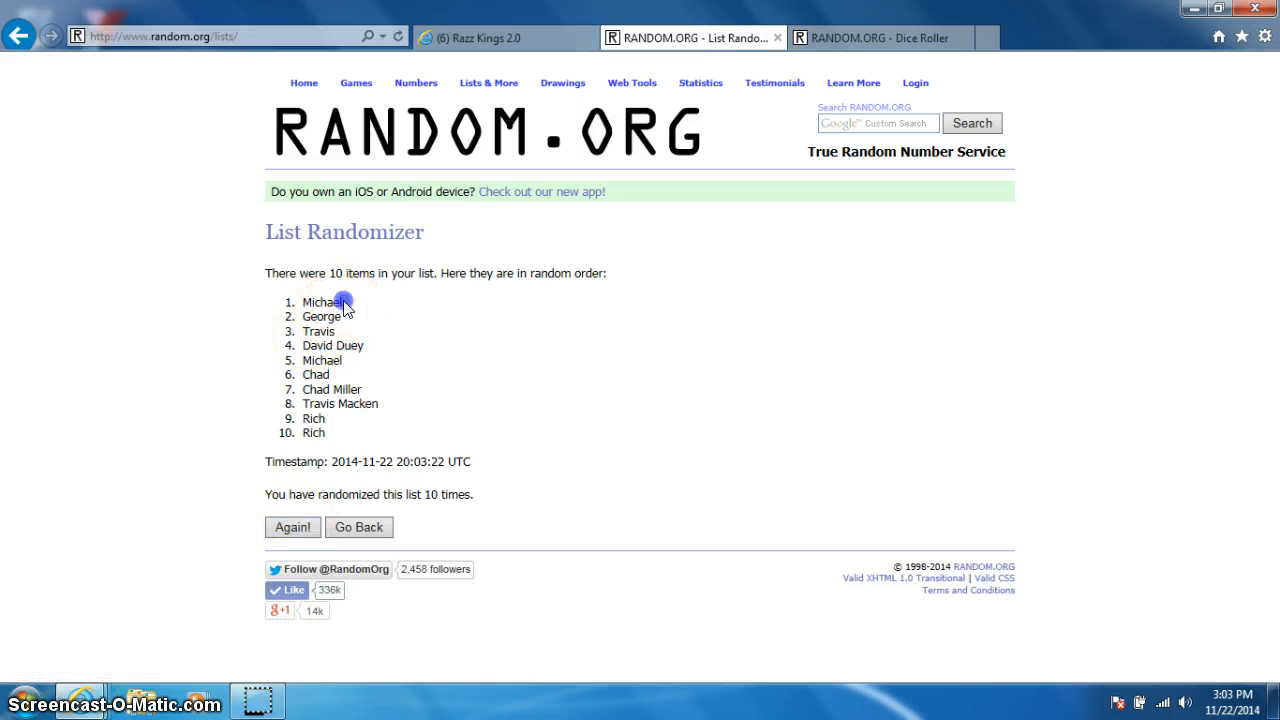
double_click(320, 302)
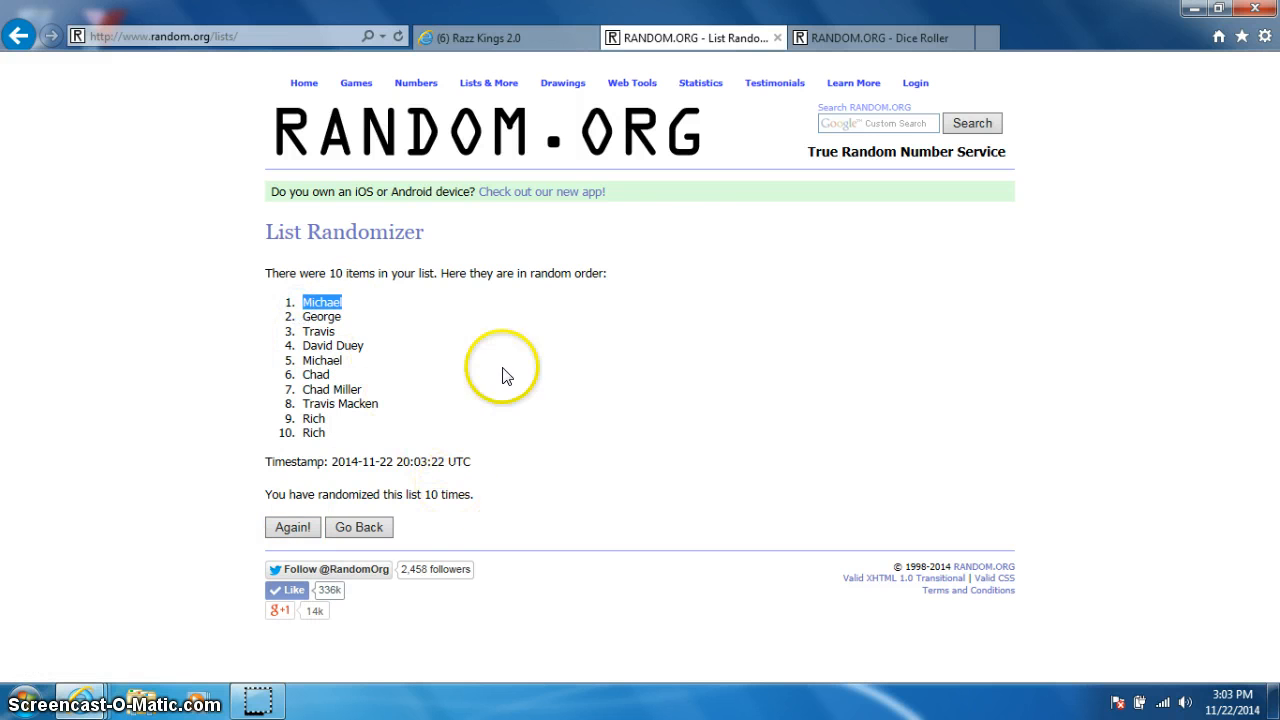
- Recheck the Dice Roller result and the current date and time
left_click(880, 36)
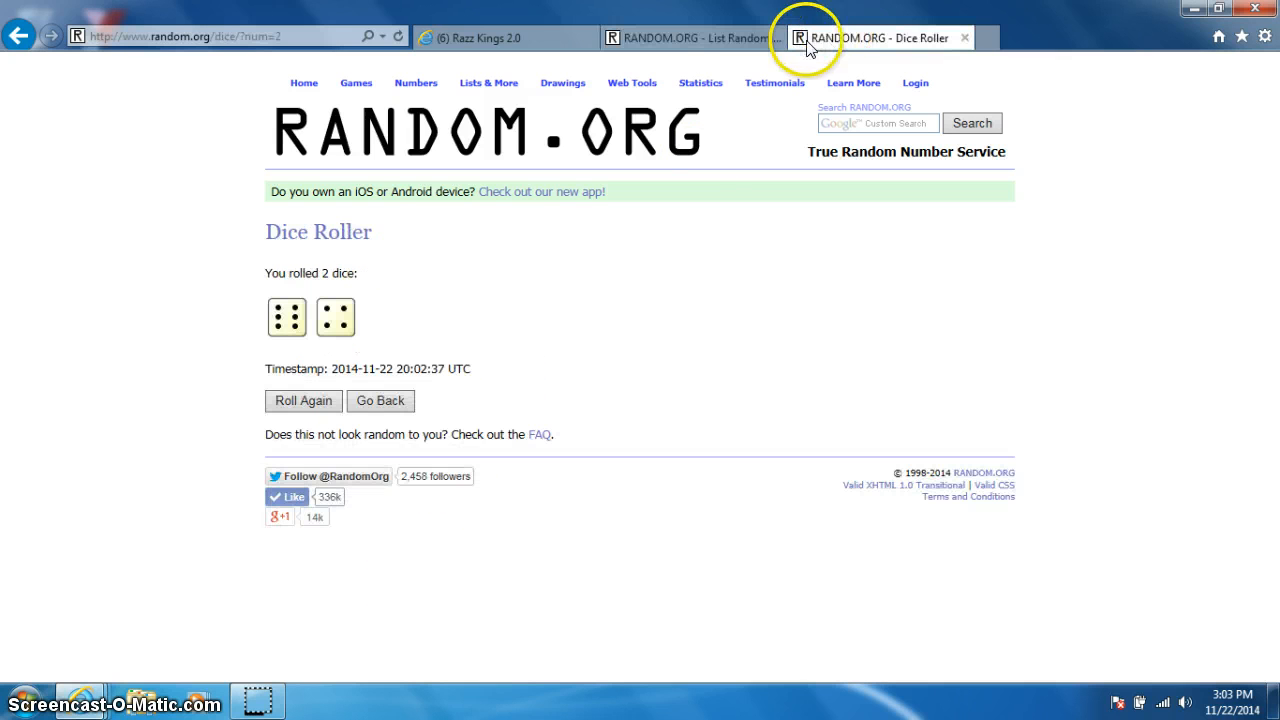
left_click(690, 38)
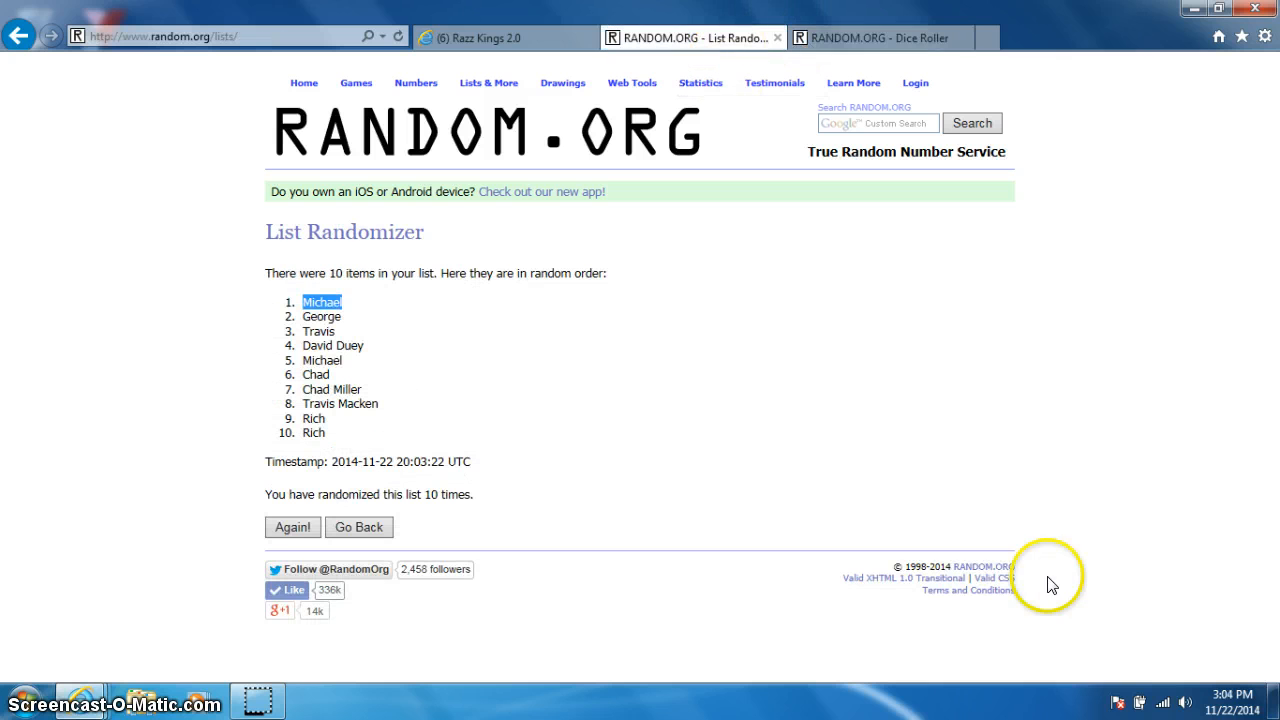
left_click(1210, 704)
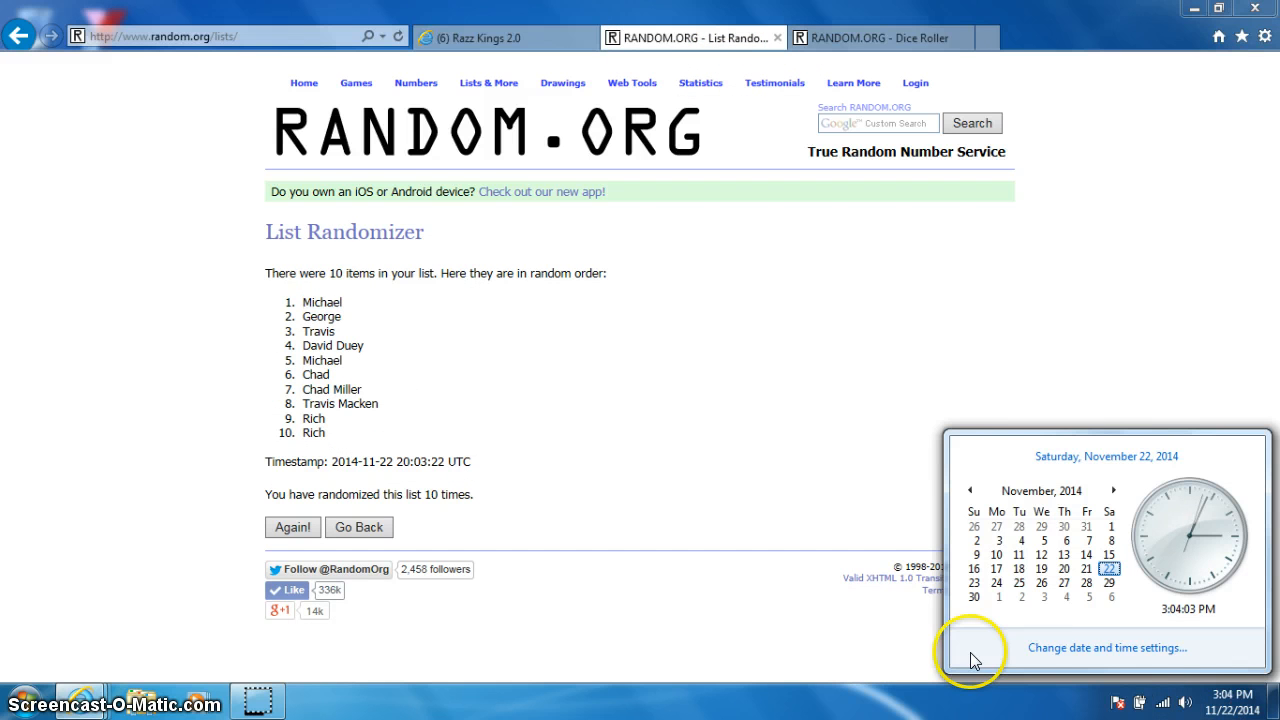
mouse_move(504, 36)
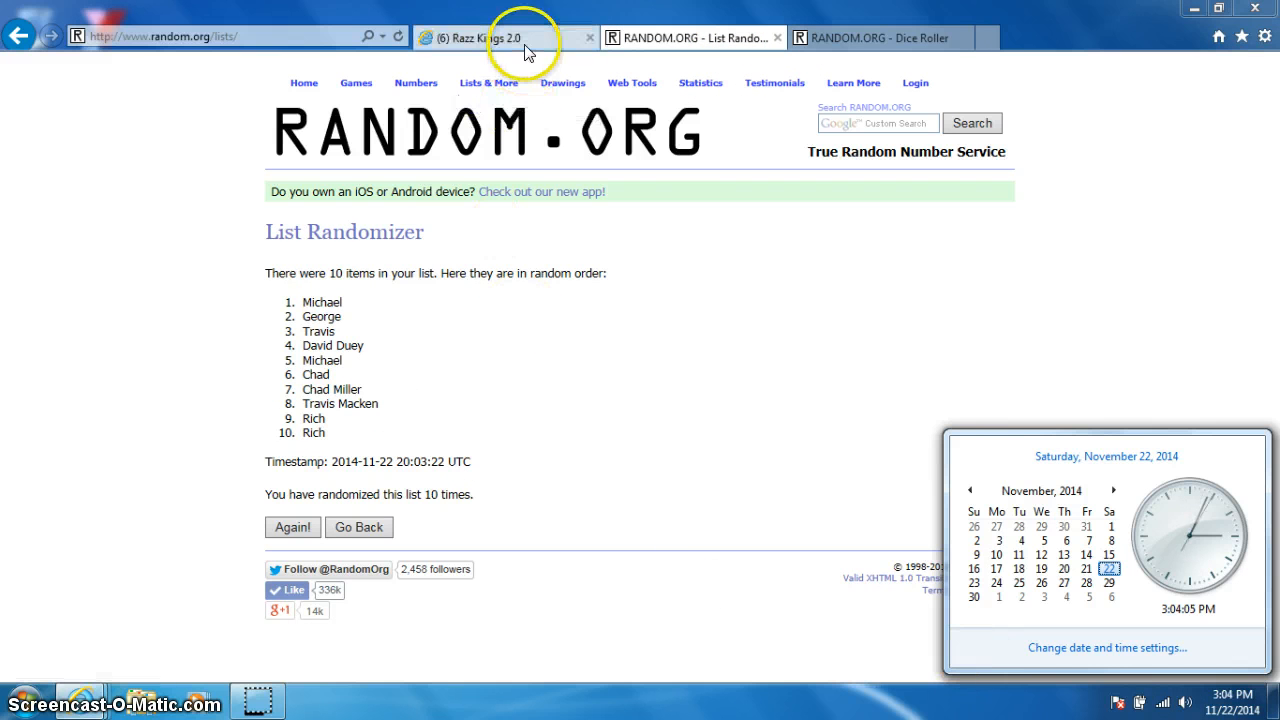
- Post a DONE comment beneath LIVE in the Facebook group thread and check the time
left_click(490, 36)
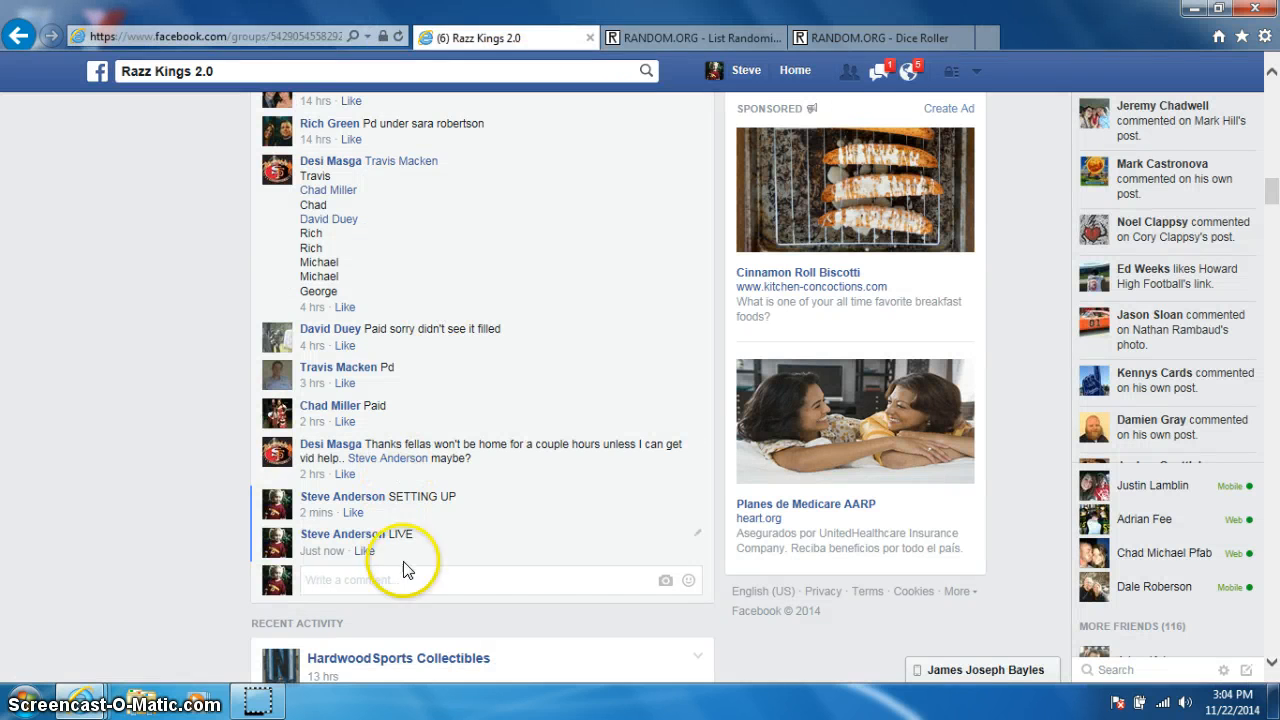
type("DON")
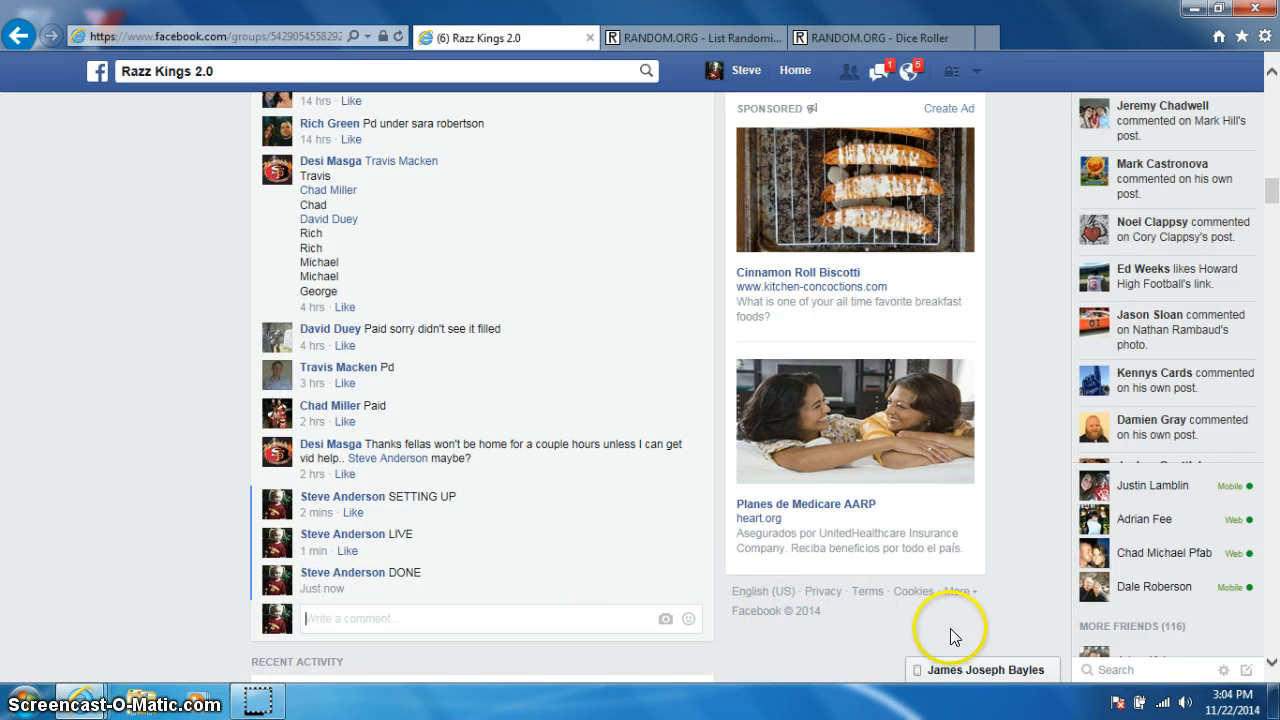
left_click(1236, 704)
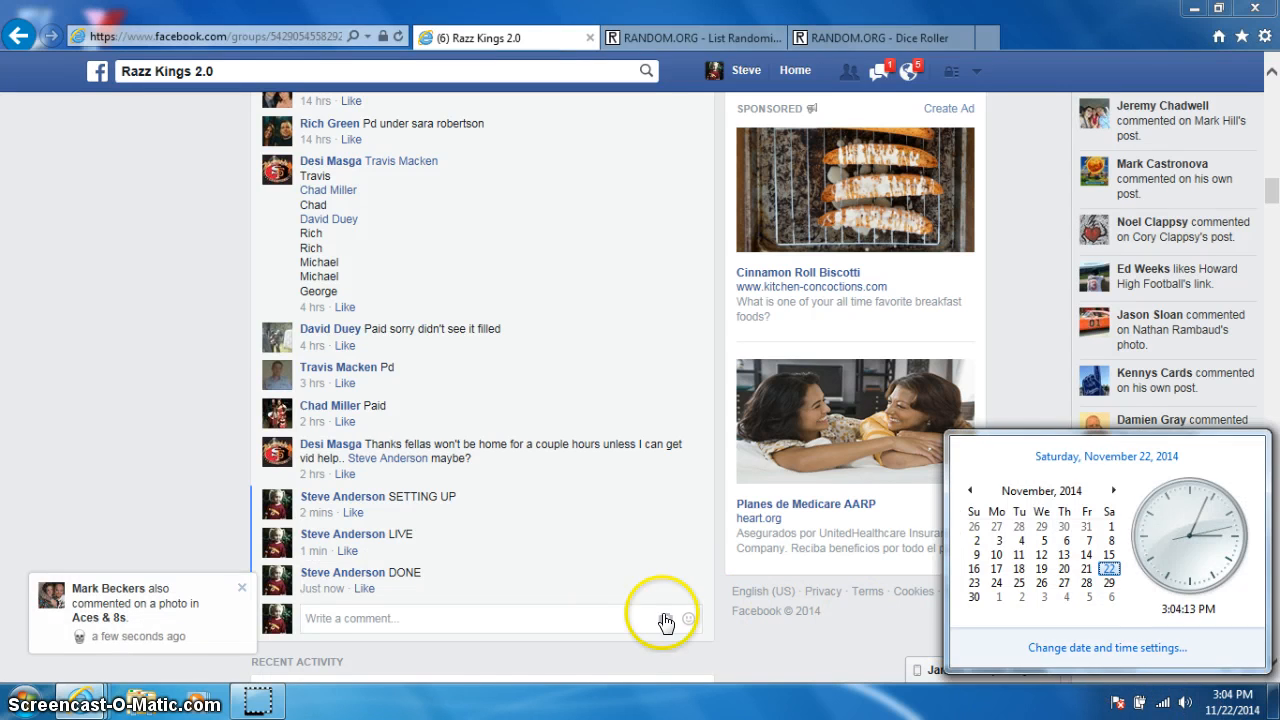